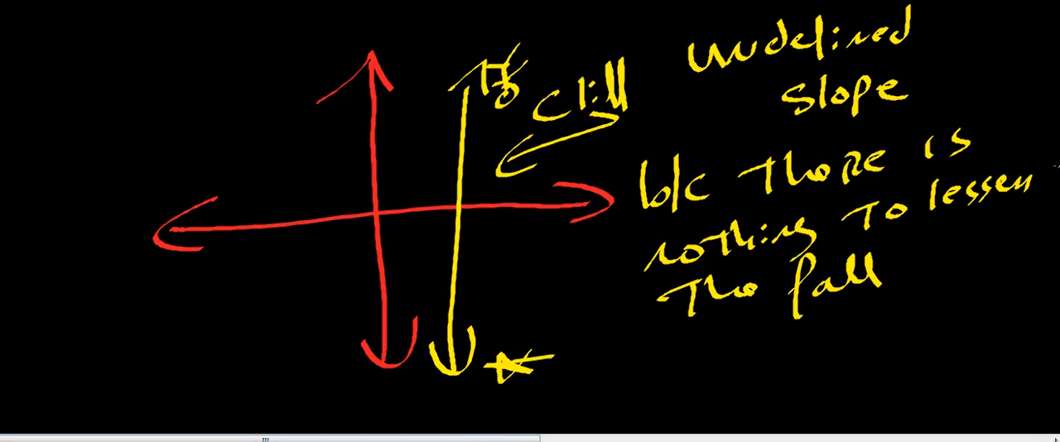
pyautogui.scroll(-3)
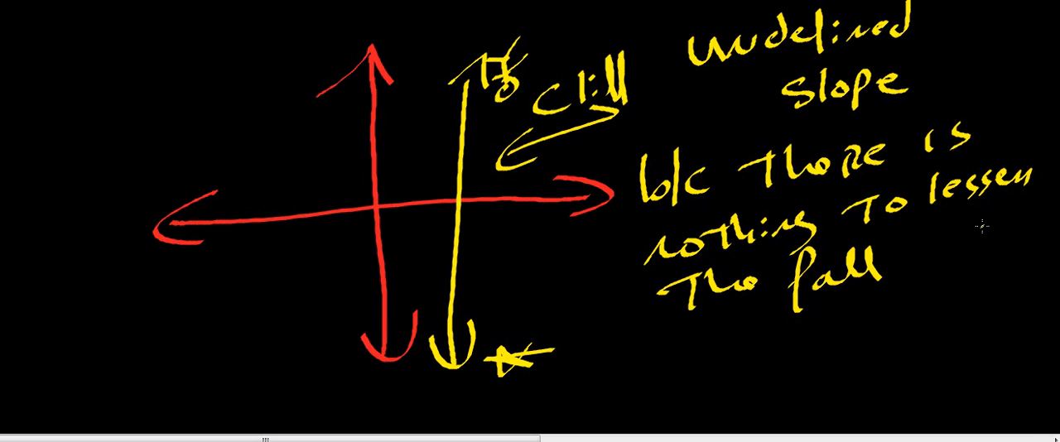
pyautogui.moveTo(145, 205)
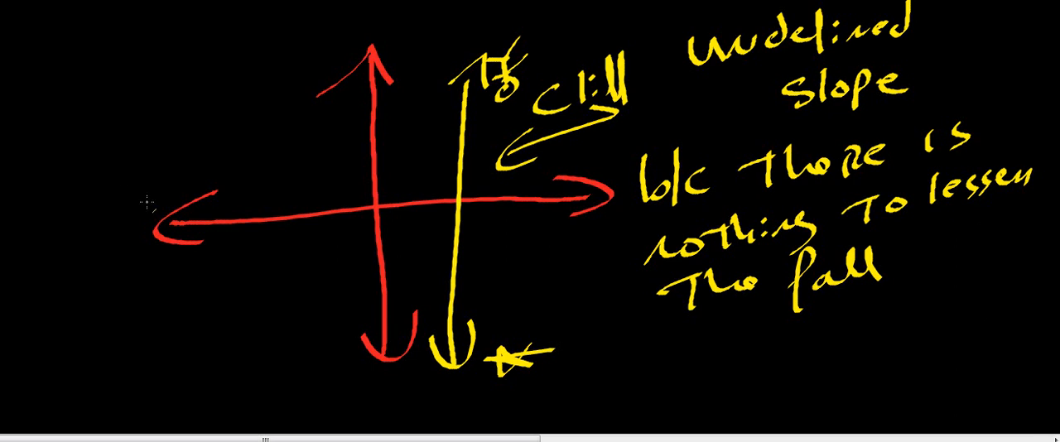